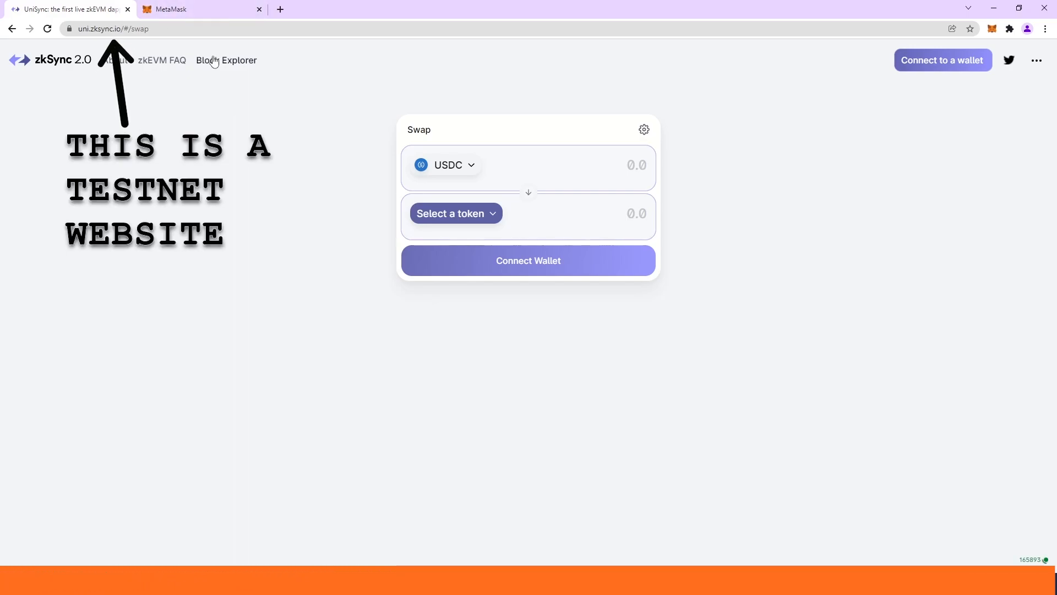
Connect MetaMask to UniSync and switch it to the zkSync 2.0 Rinkeby Test Network.
left_click(112, 28)
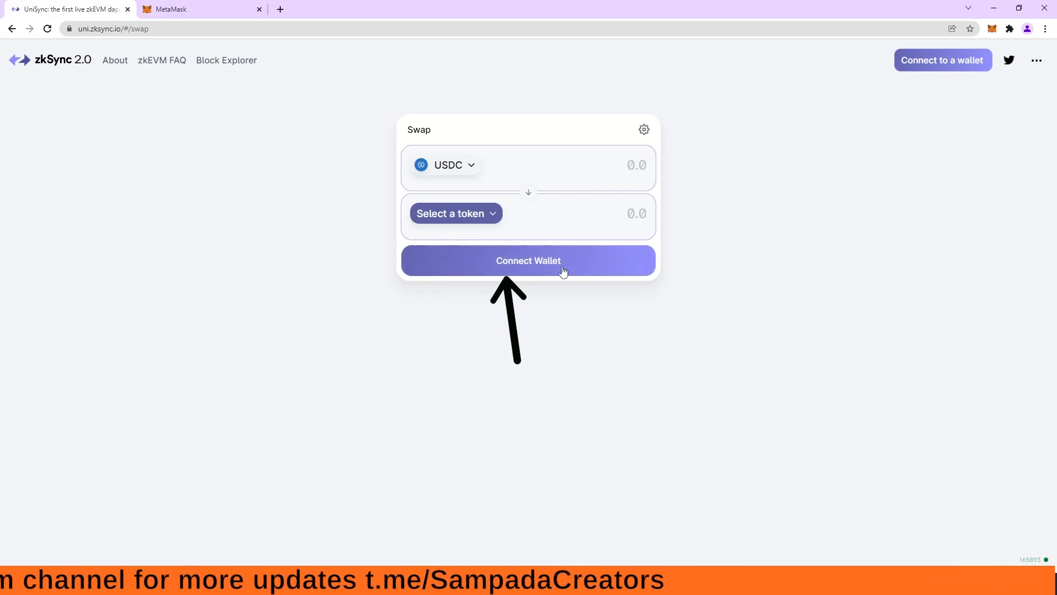
left_click(528, 260)
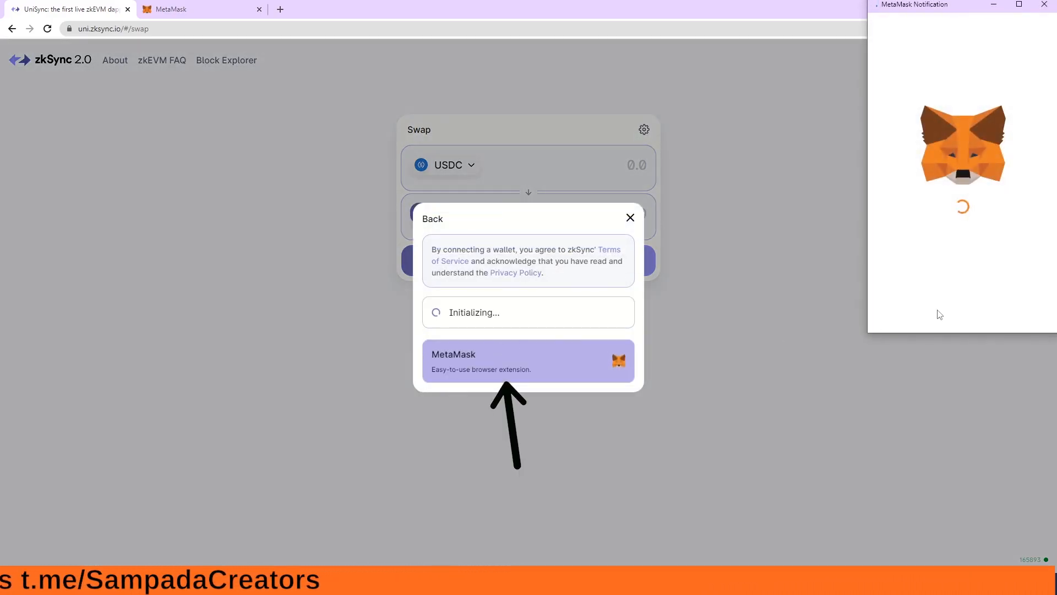
left_click(528, 360)
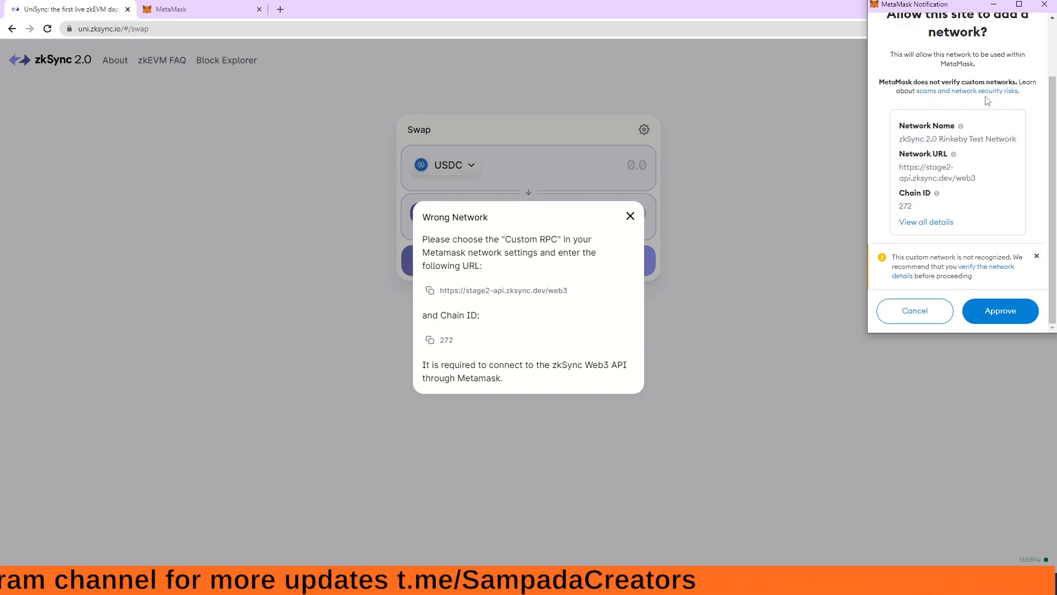
left_click(1000, 310)
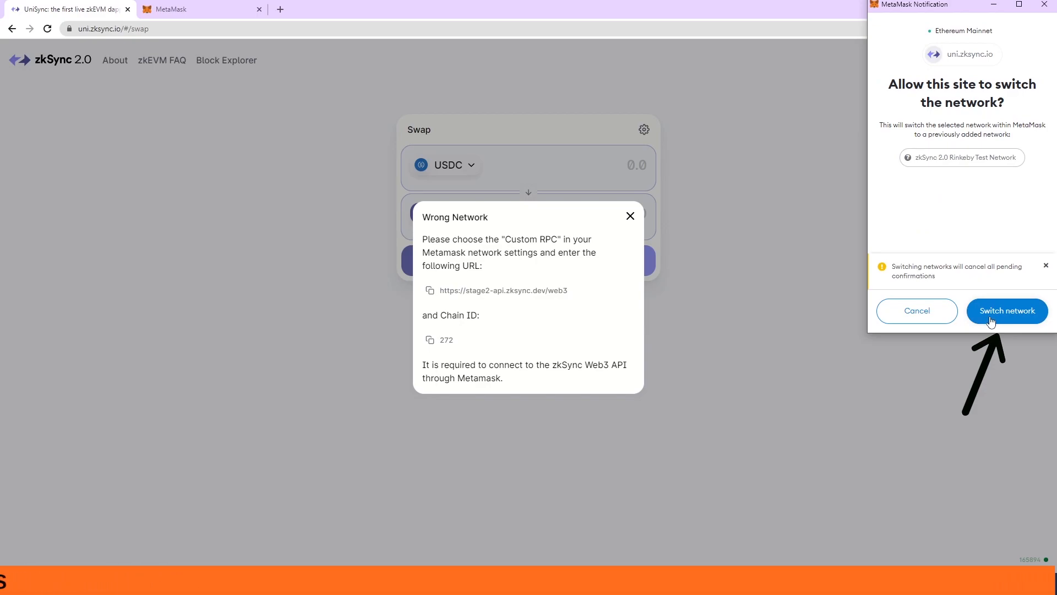
left_click(1006, 311)
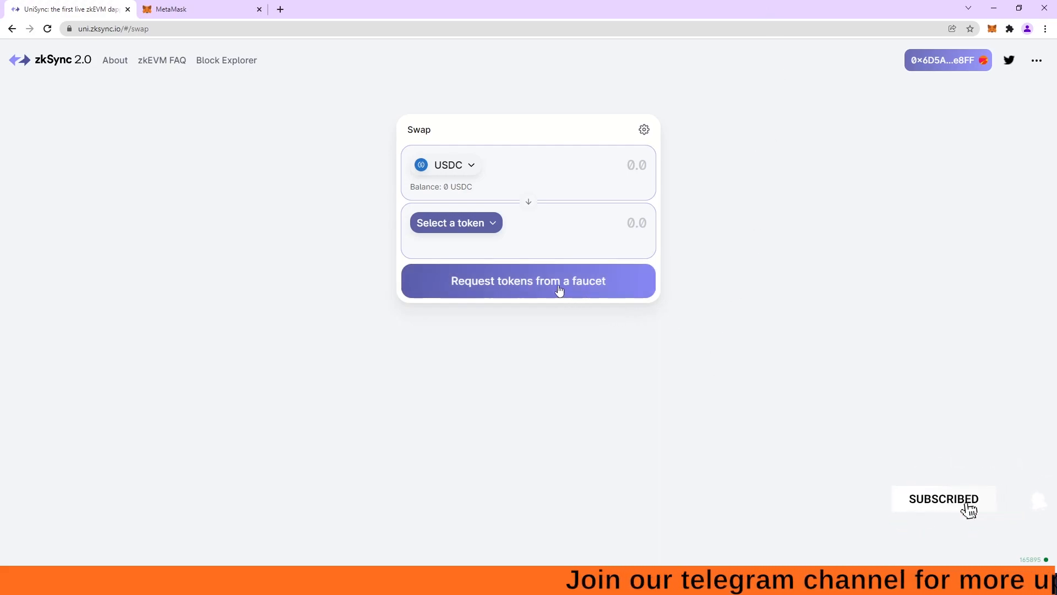
Claim faucet test tokens by posting the pre-filled request tweet, receiving 300 USDC.
left_click(528, 281)
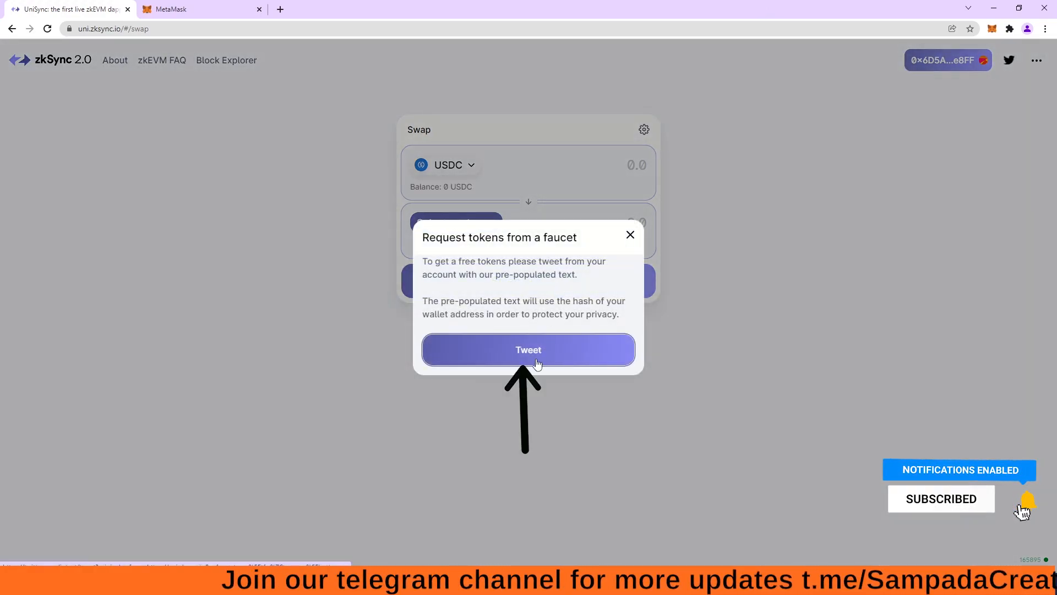
left_click(528, 349)
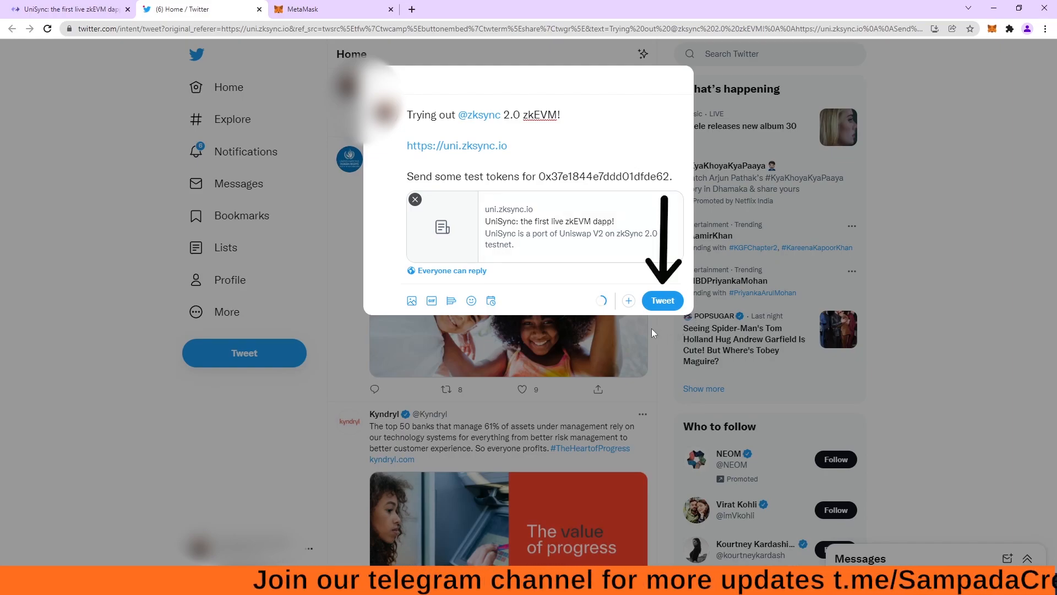
left_click(661, 300)
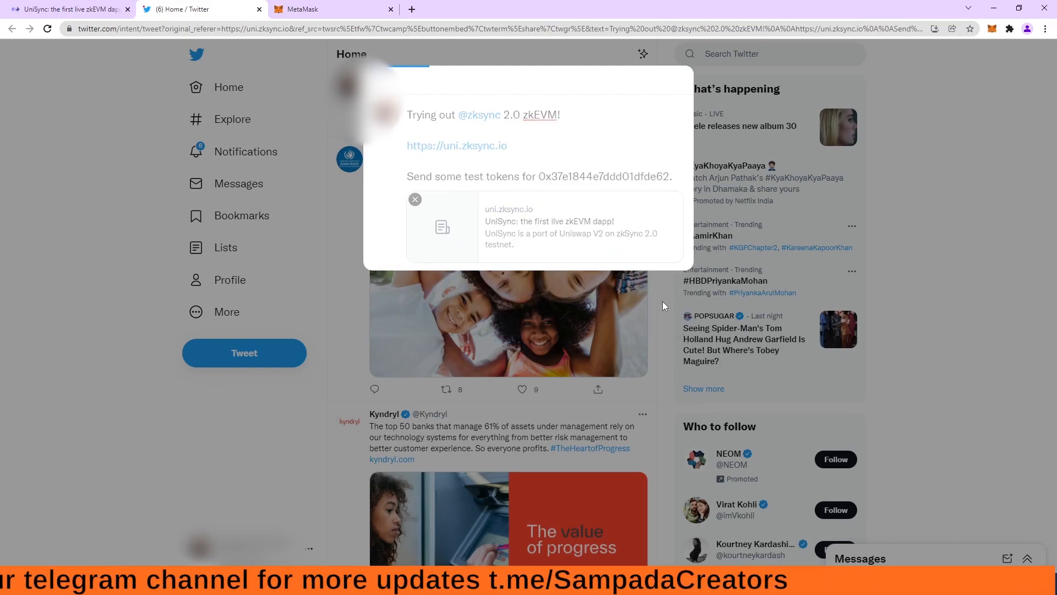
left_click(414, 199)
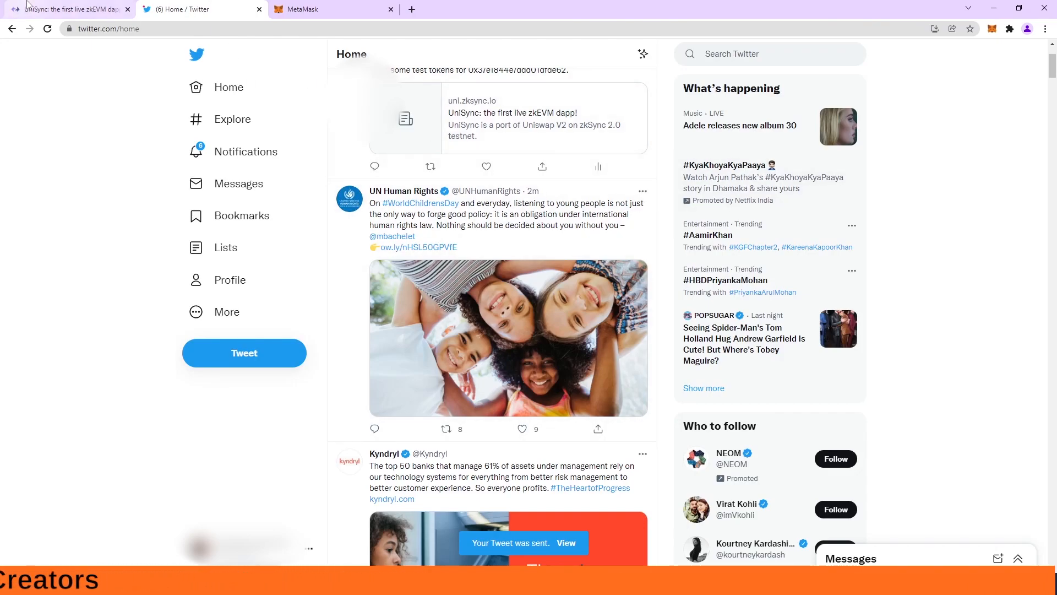
left_click(67, 9)
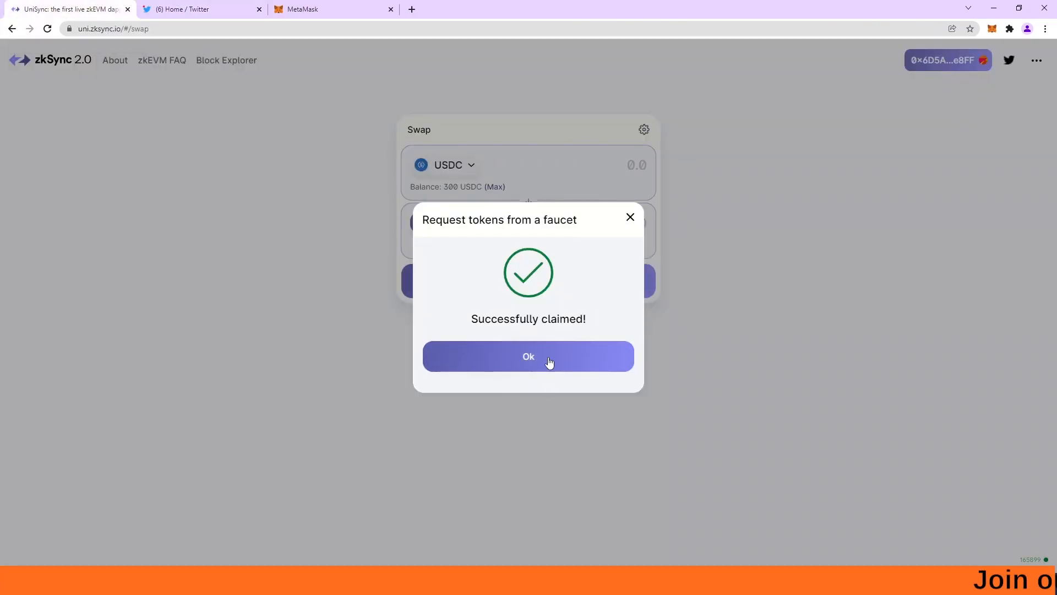
left_click(528, 357)
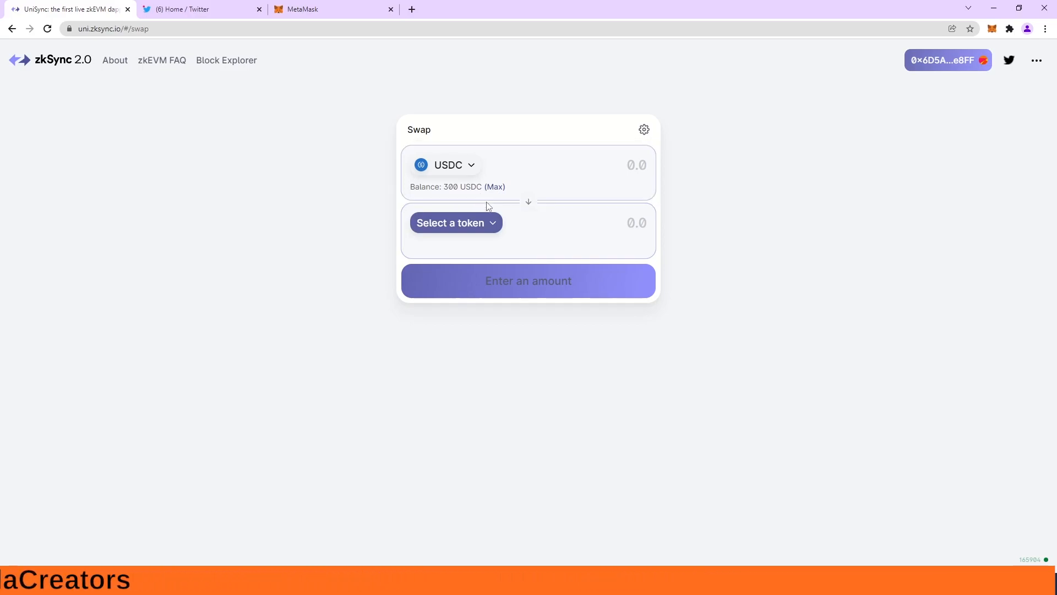
Set the swap to pay 250 DAI and receive wBTC, quoted near 5.24 wBTC.
left_click(454, 222)
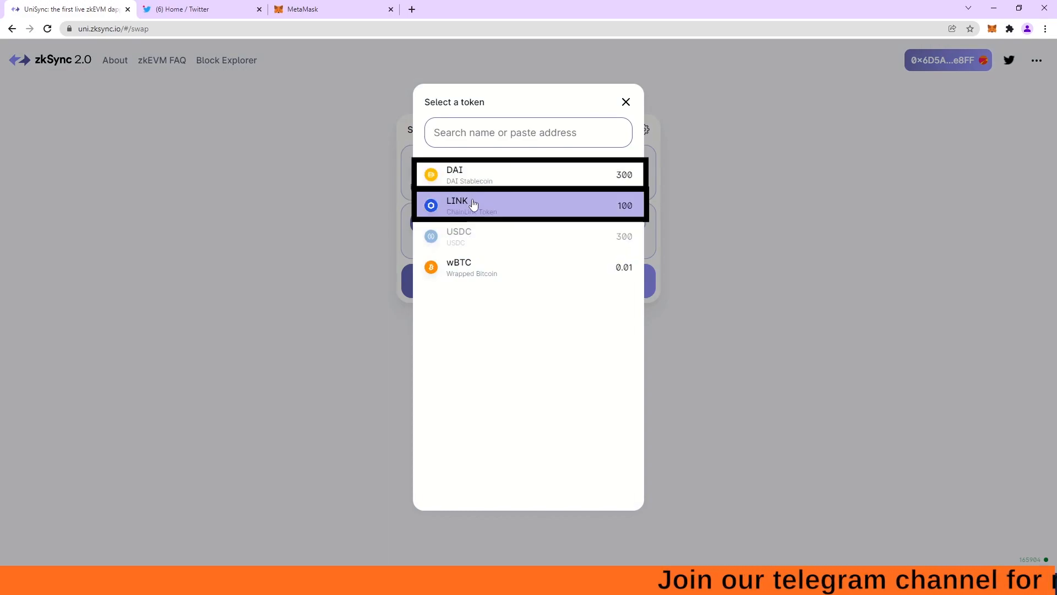
mouse_move(489, 175)
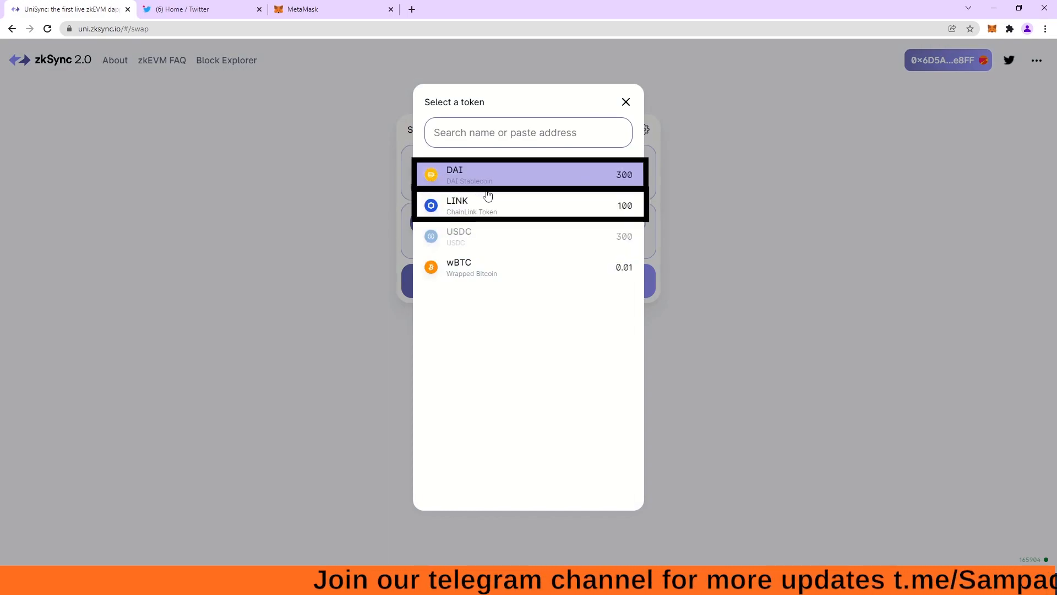
mouse_move(539, 227)
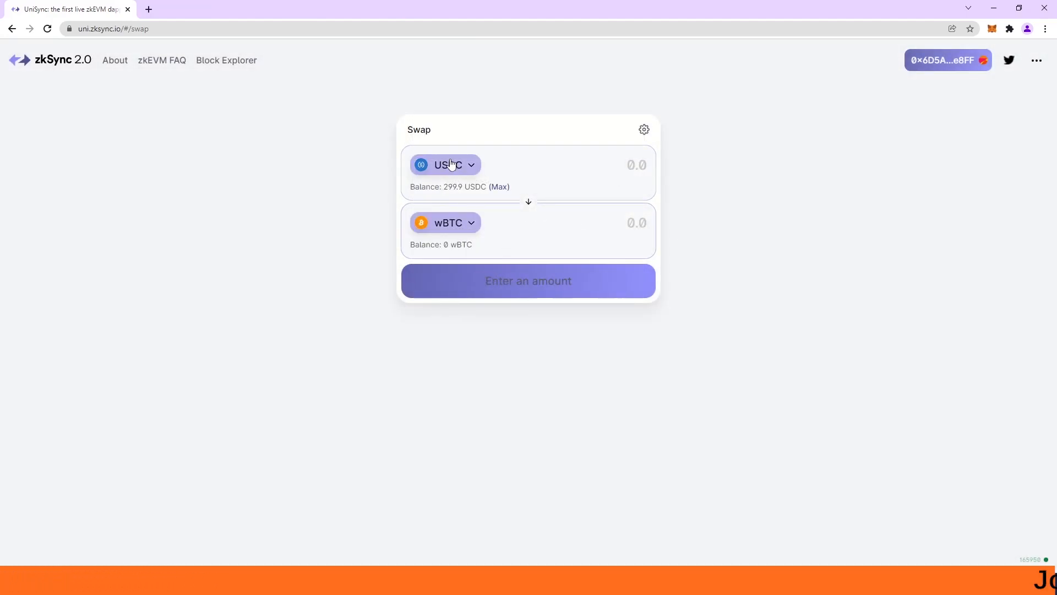
left_click(444, 165)
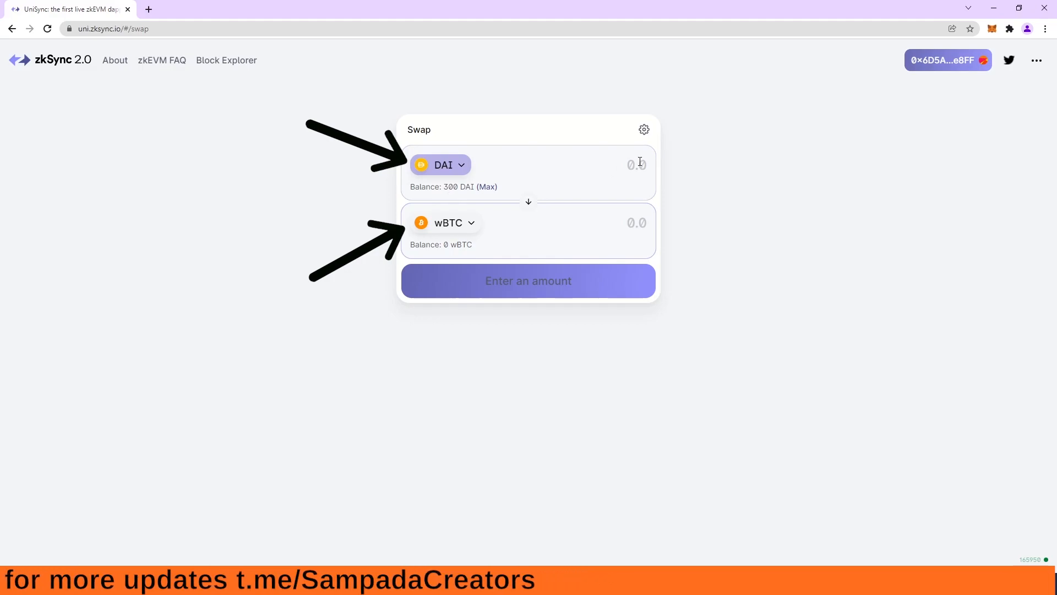
type("250")
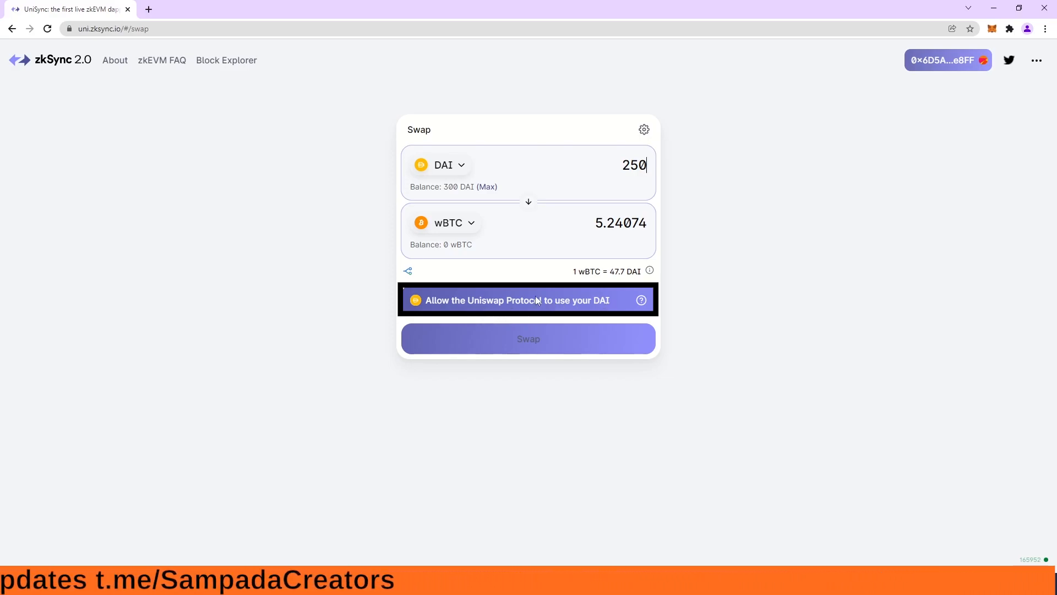
left_click(528, 300)
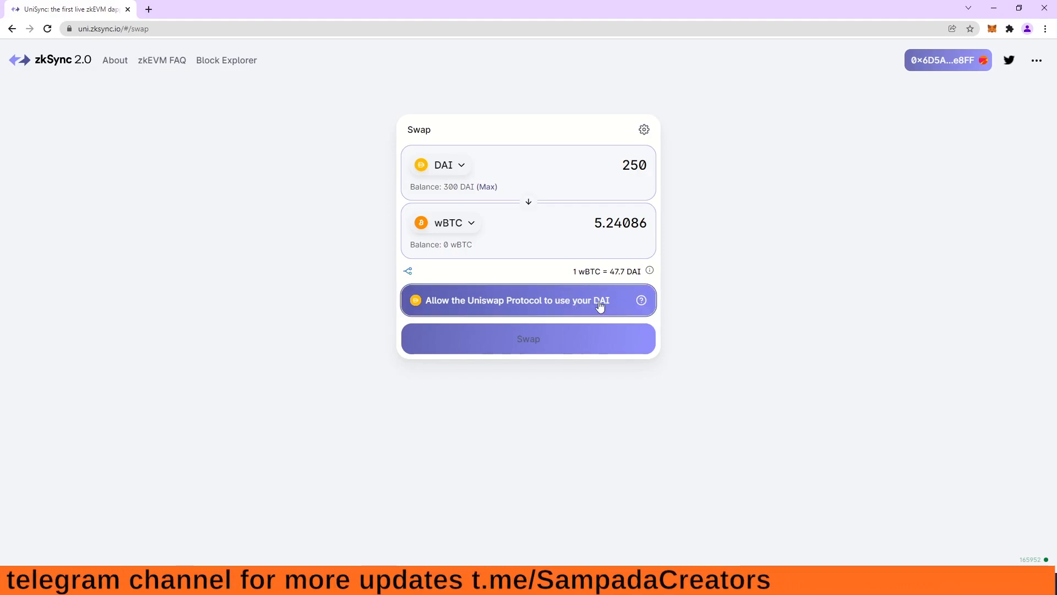
Approve the Uniswap protocol to spend DAI, signing the approval in MetaMask.
left_click(516, 300)
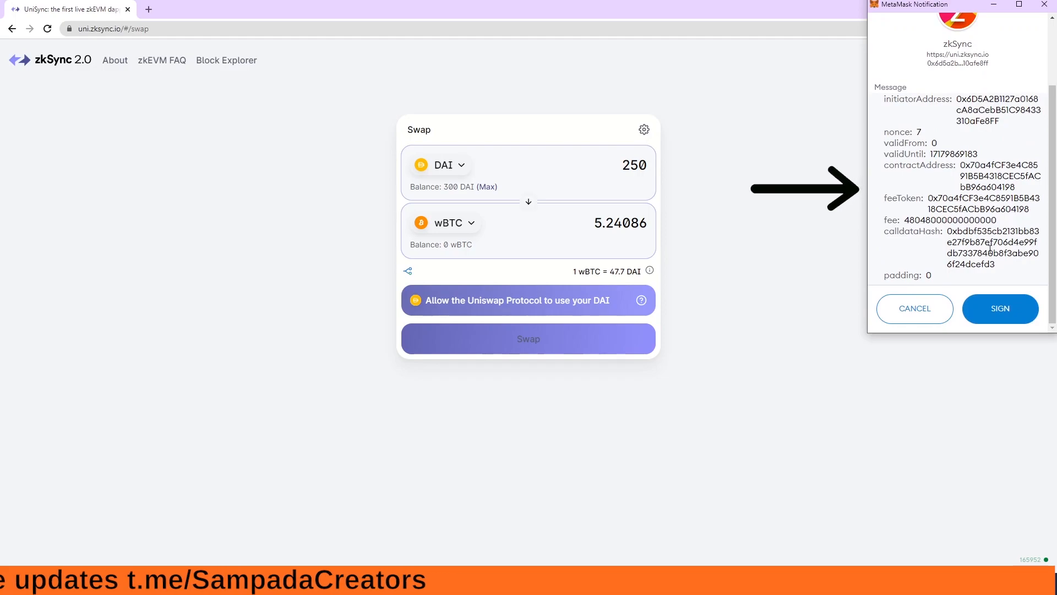
left_click(999, 309)
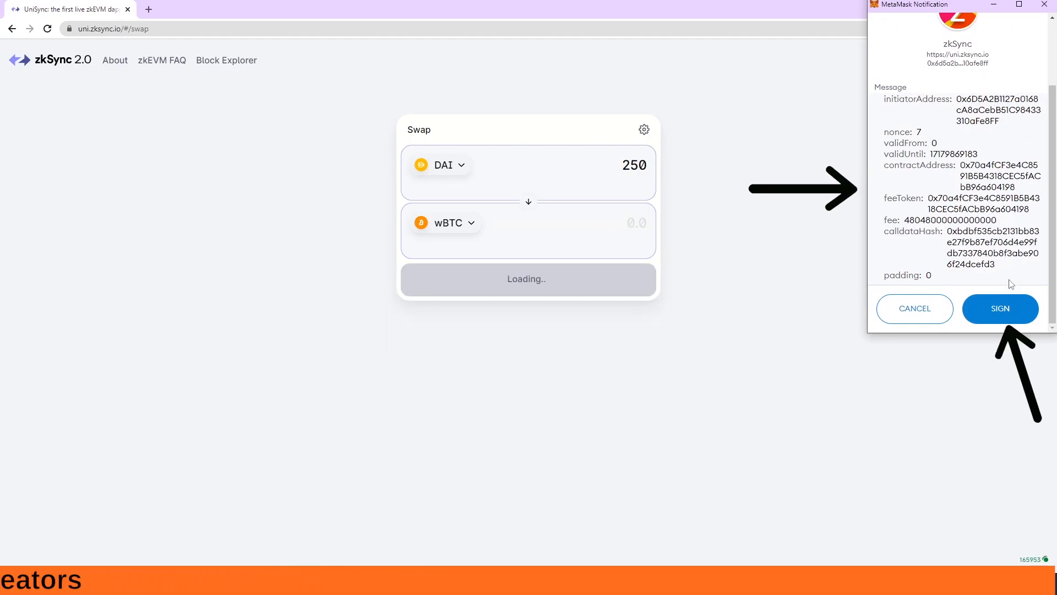
left_click(1000, 308)
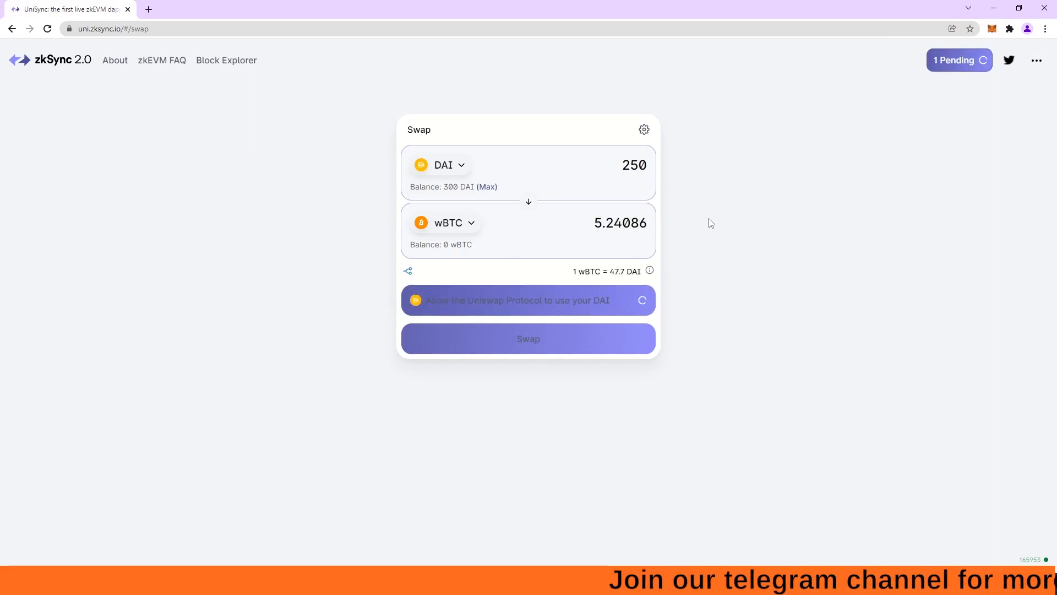
left_click(528, 299)
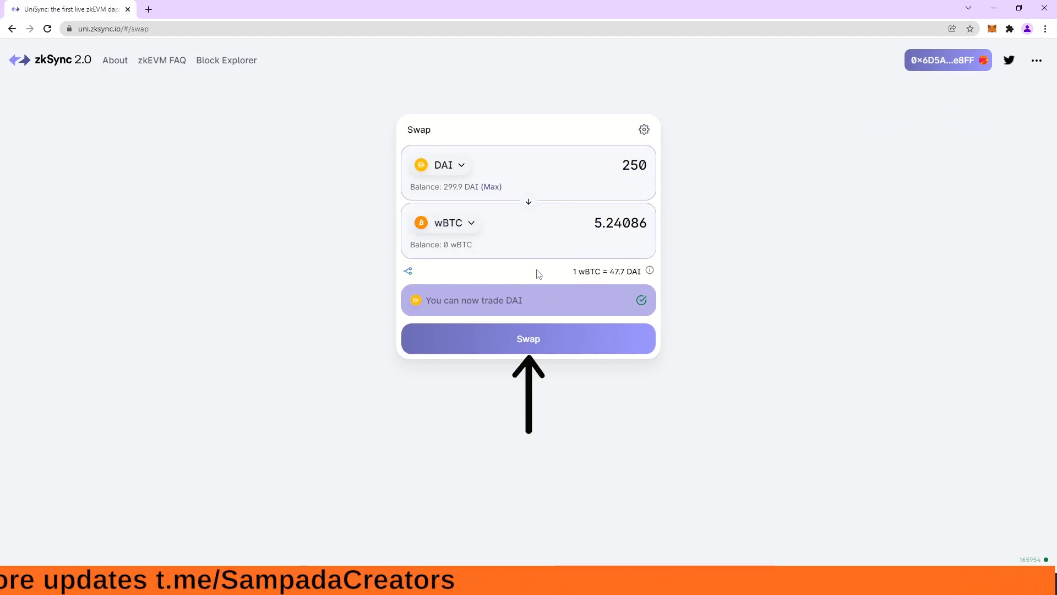
Confirm and sign the 250 DAI to wBTC swap, leaving 49.9 DAI and 5.24 wBTC.
left_click(528, 338)
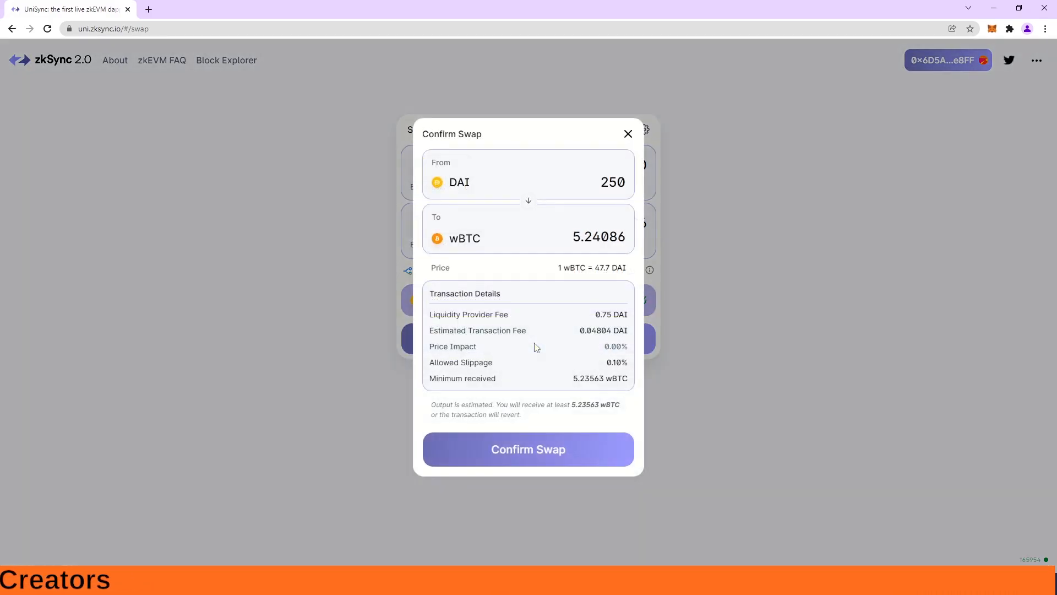
left_click(528, 449)
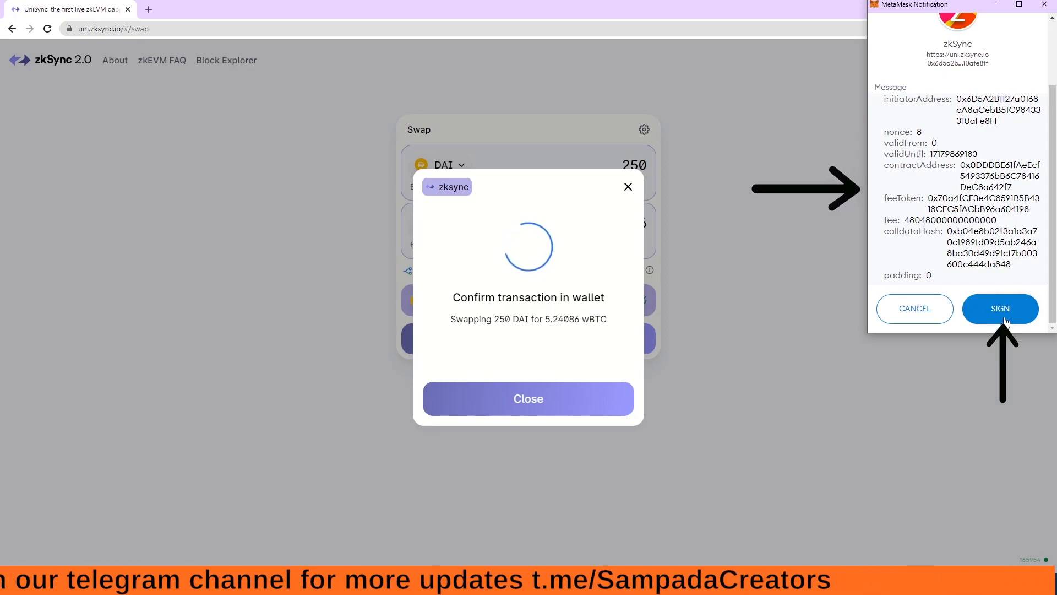
left_click(1000, 308)
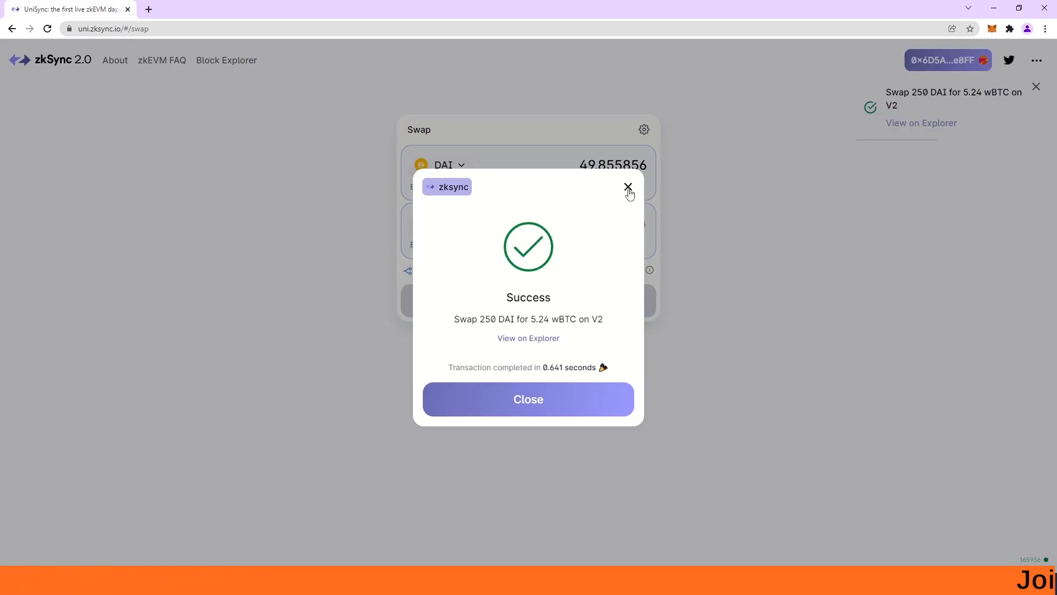
left_click(628, 186)
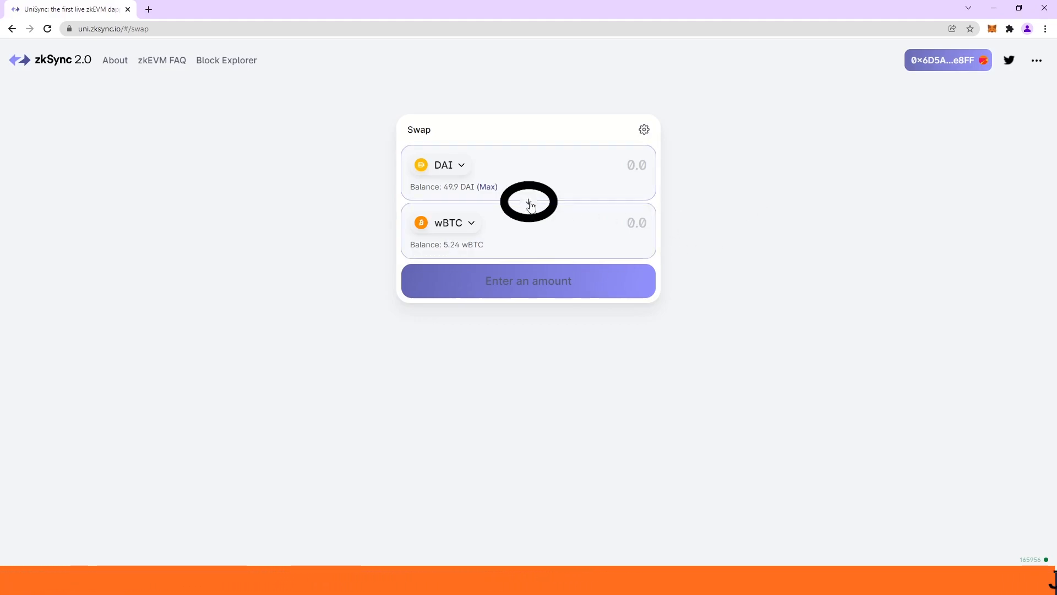
Reverse the swap pair to wBTC to DAI and open a new browser tab.
left_click(528, 202)
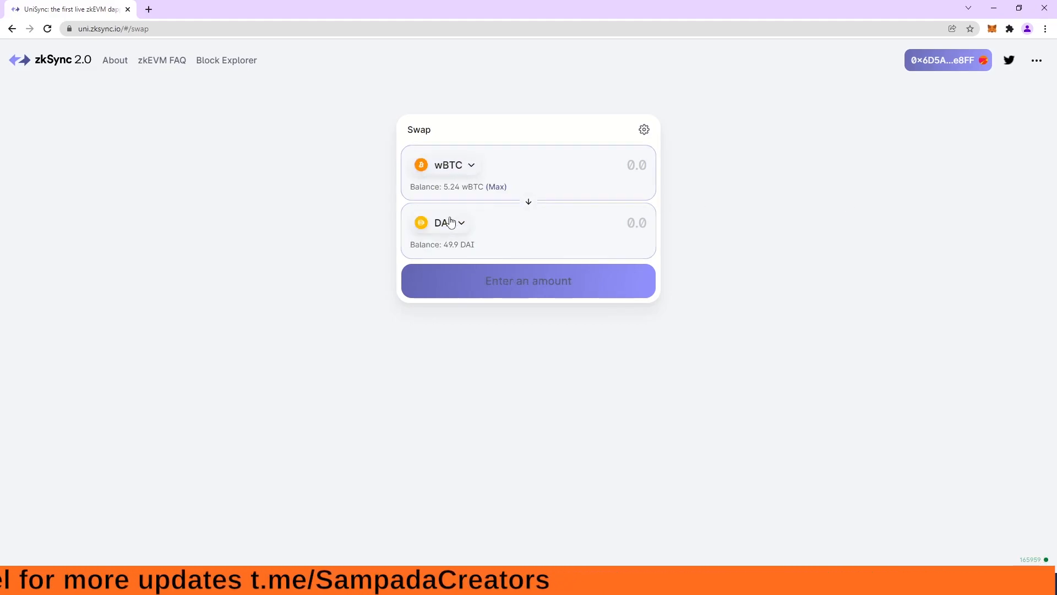
left_click(447, 222)
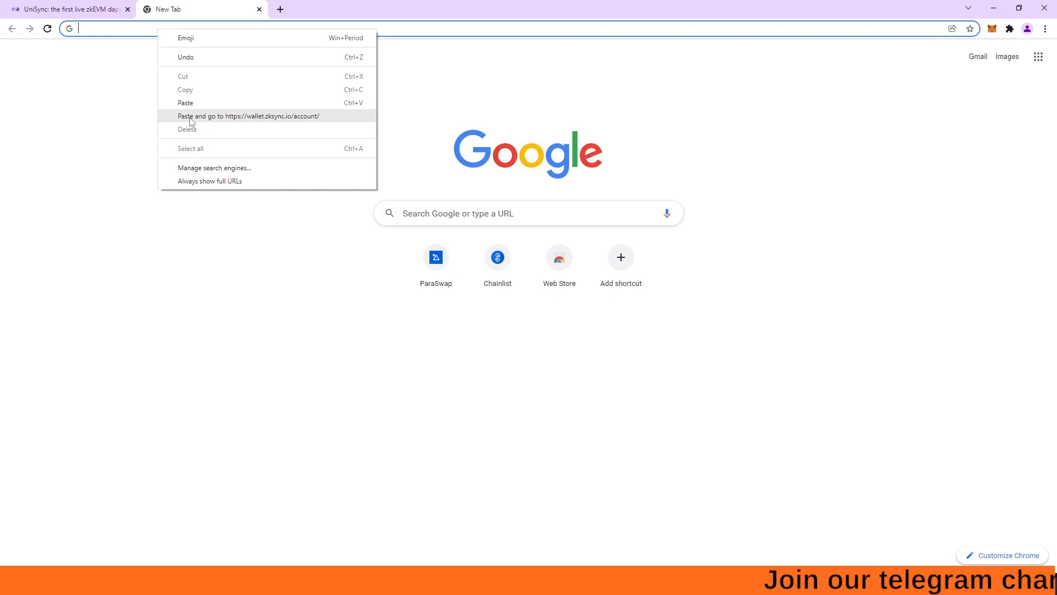
Go to wallet.zksync.io and connect MetaMask as an Ethereum wallet on Ethereum Mainnet.
left_click(249, 116)
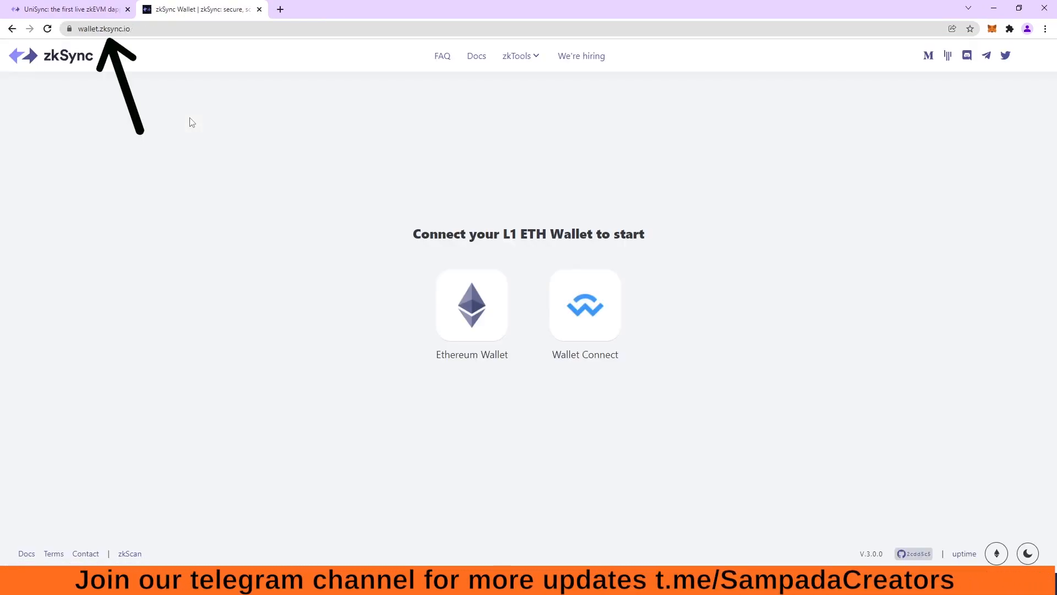
left_click(472, 304)
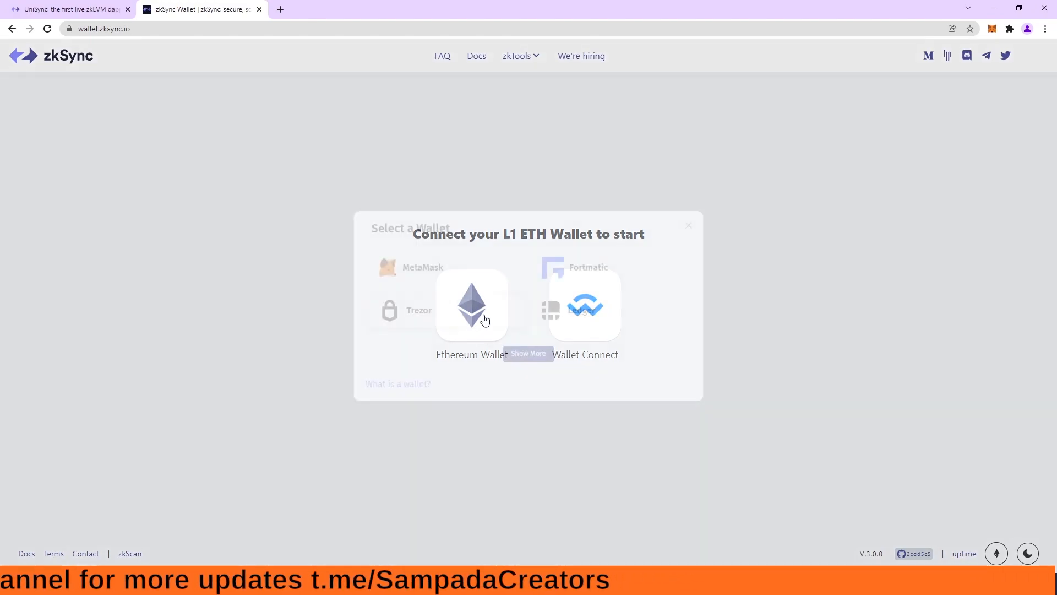
left_click(472, 307)
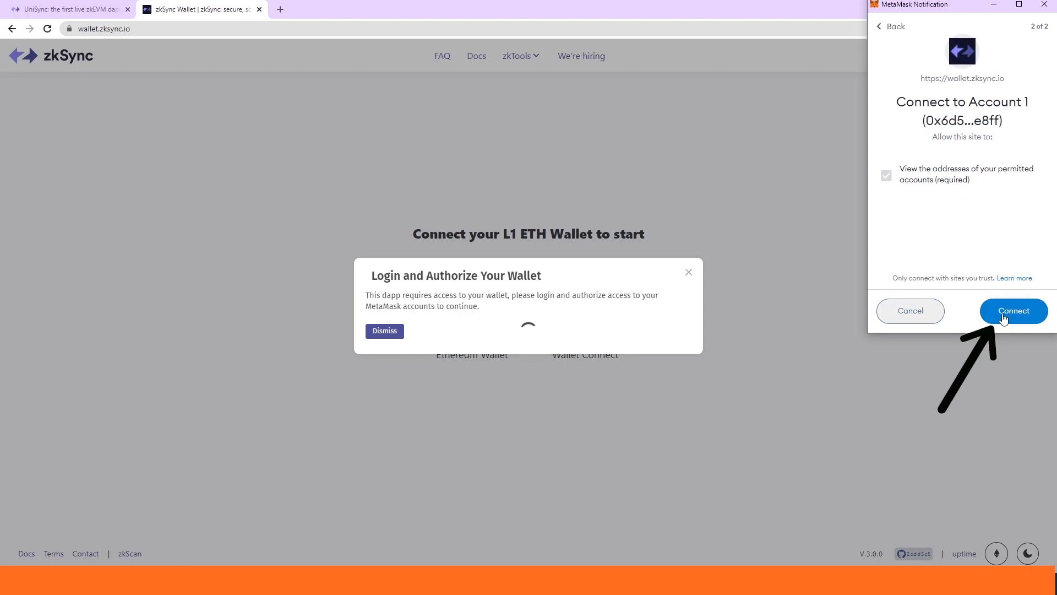
left_click(1013, 310)
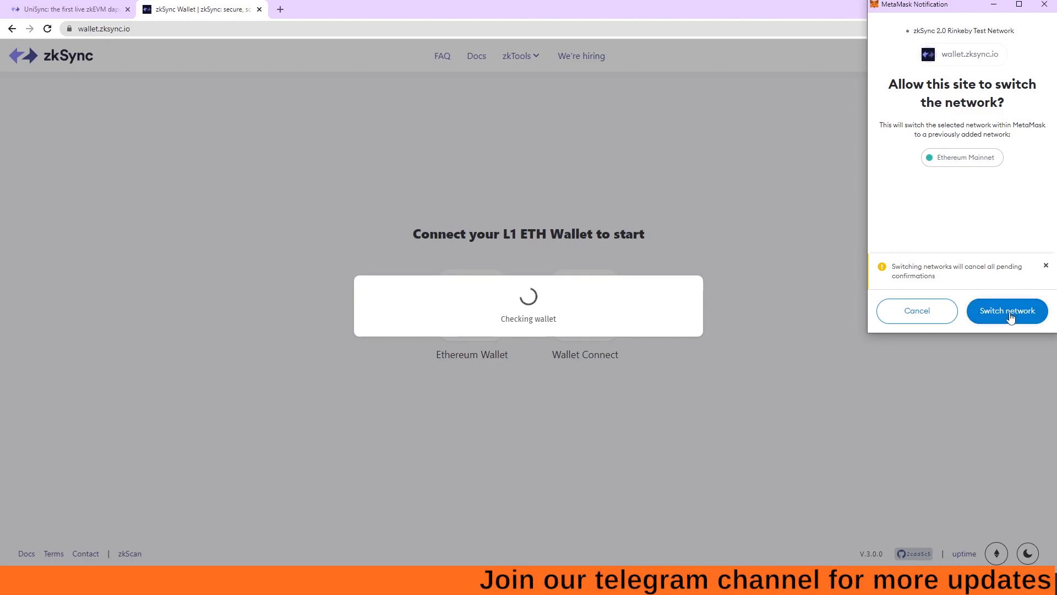
left_click(1006, 310)
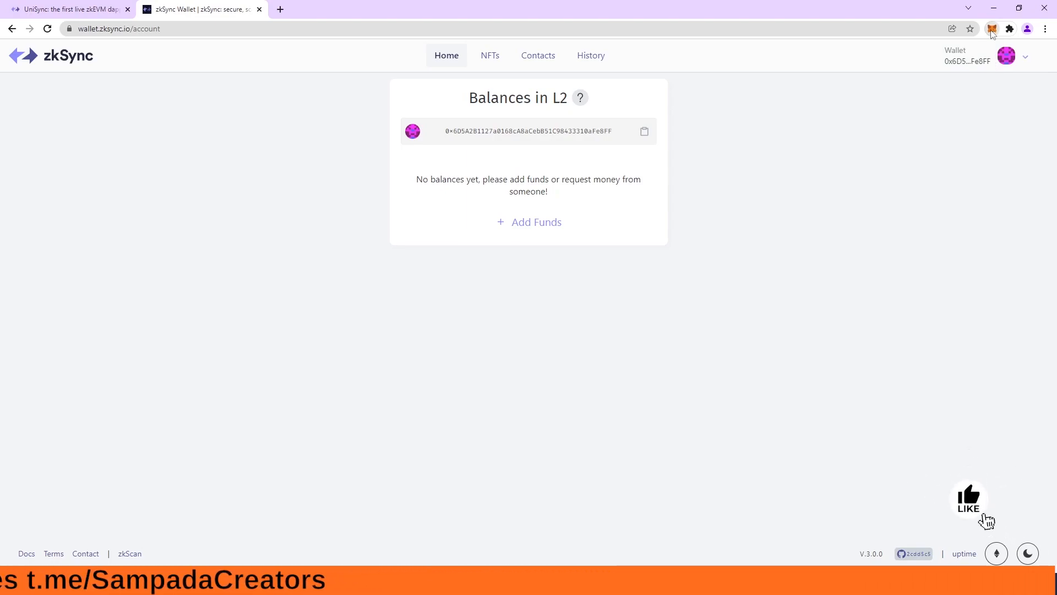
left_click(990, 28)
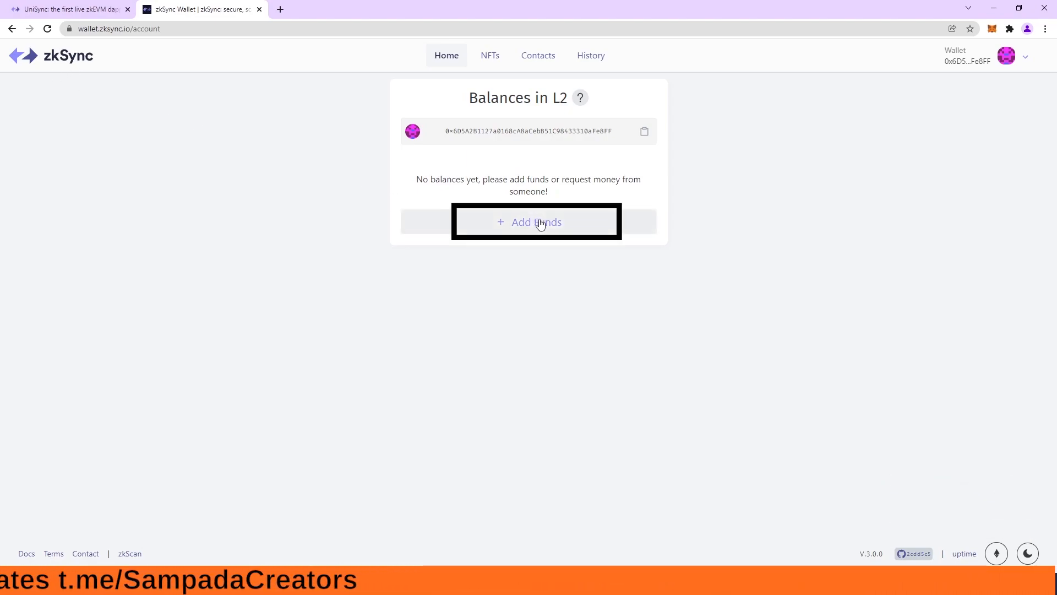
left_click(535, 221)
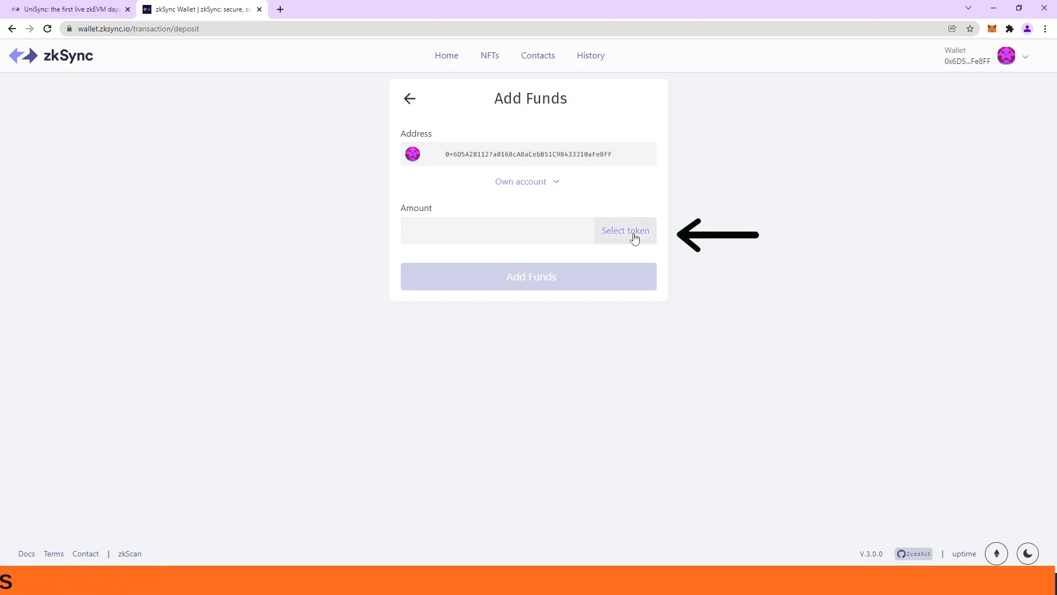
left_click(624, 231)
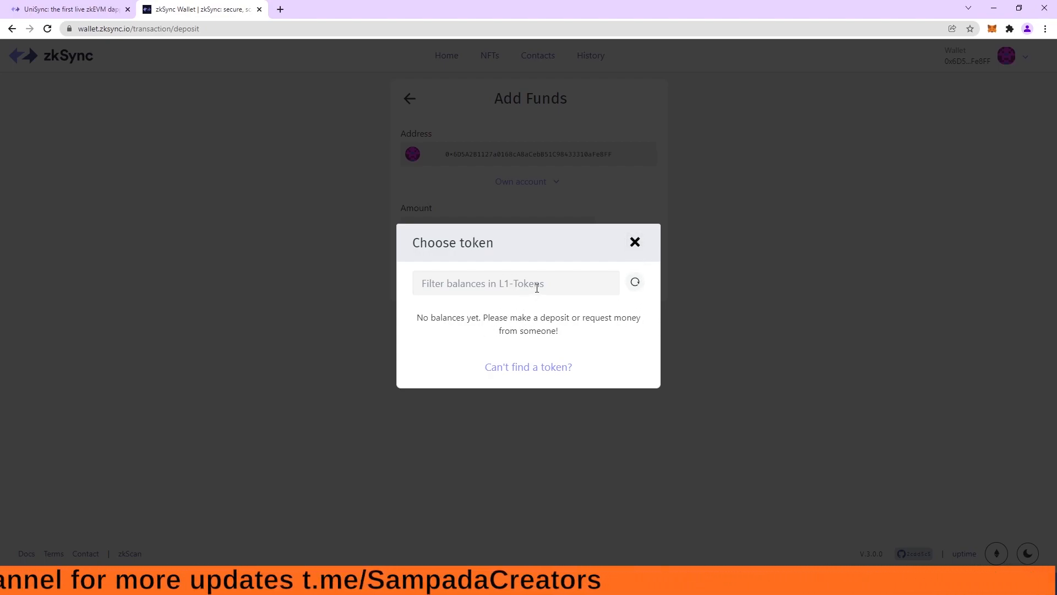
left_click(633, 242)
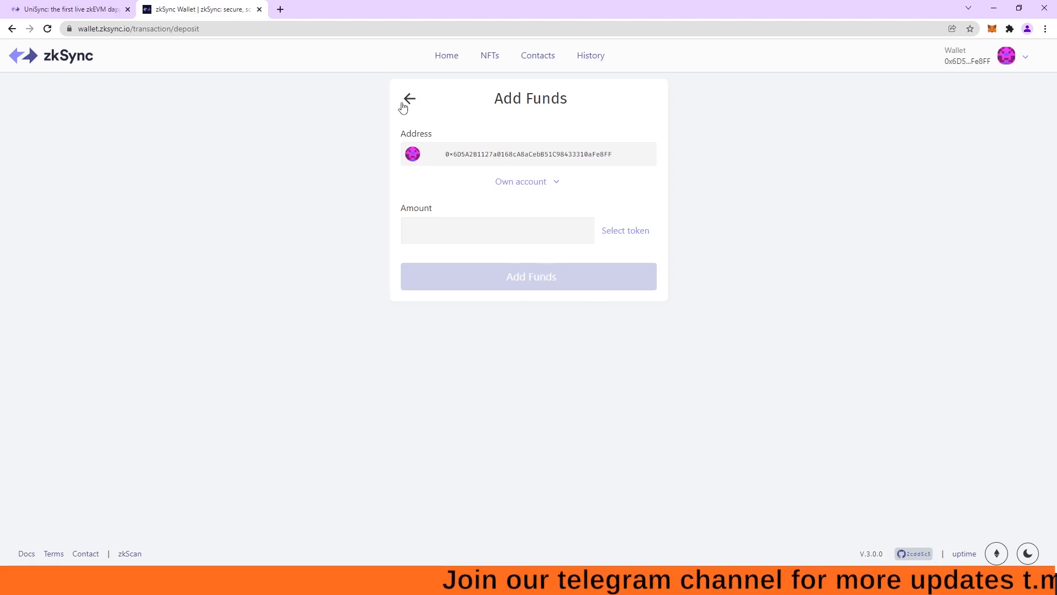
left_click(408, 99)
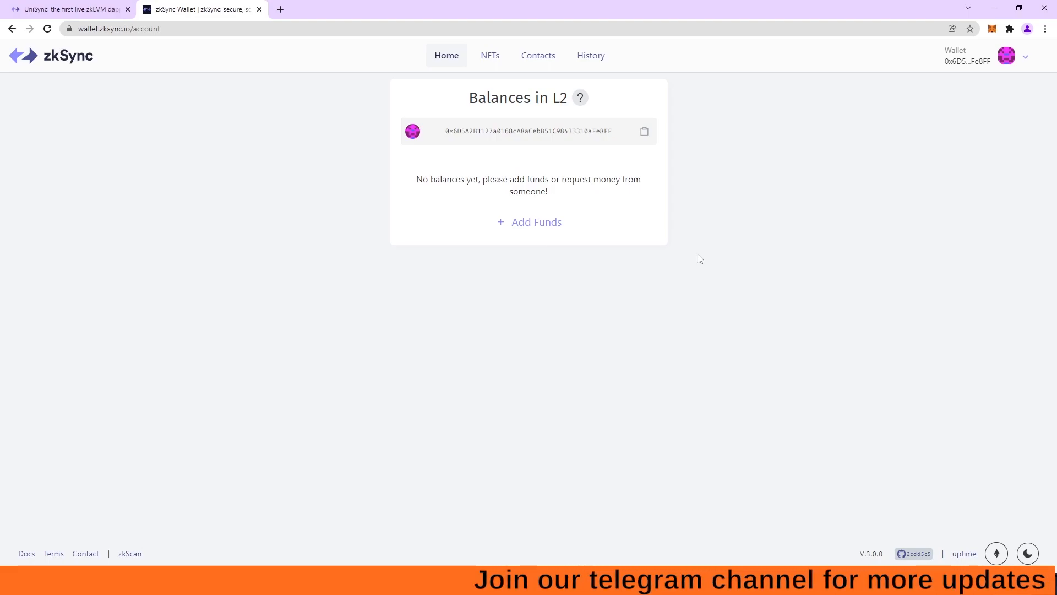
mouse_move(884, 280)
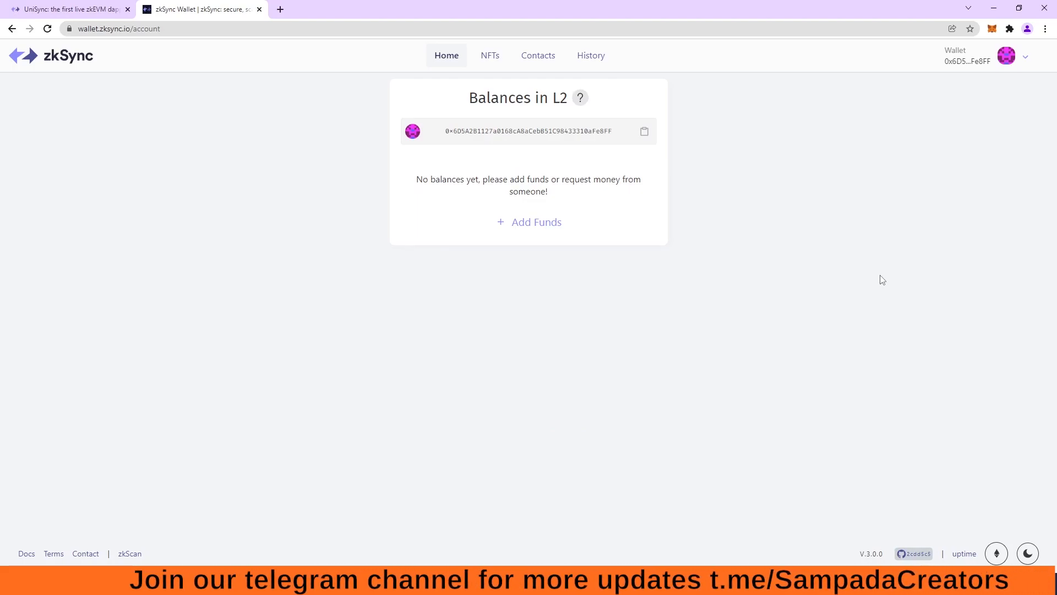